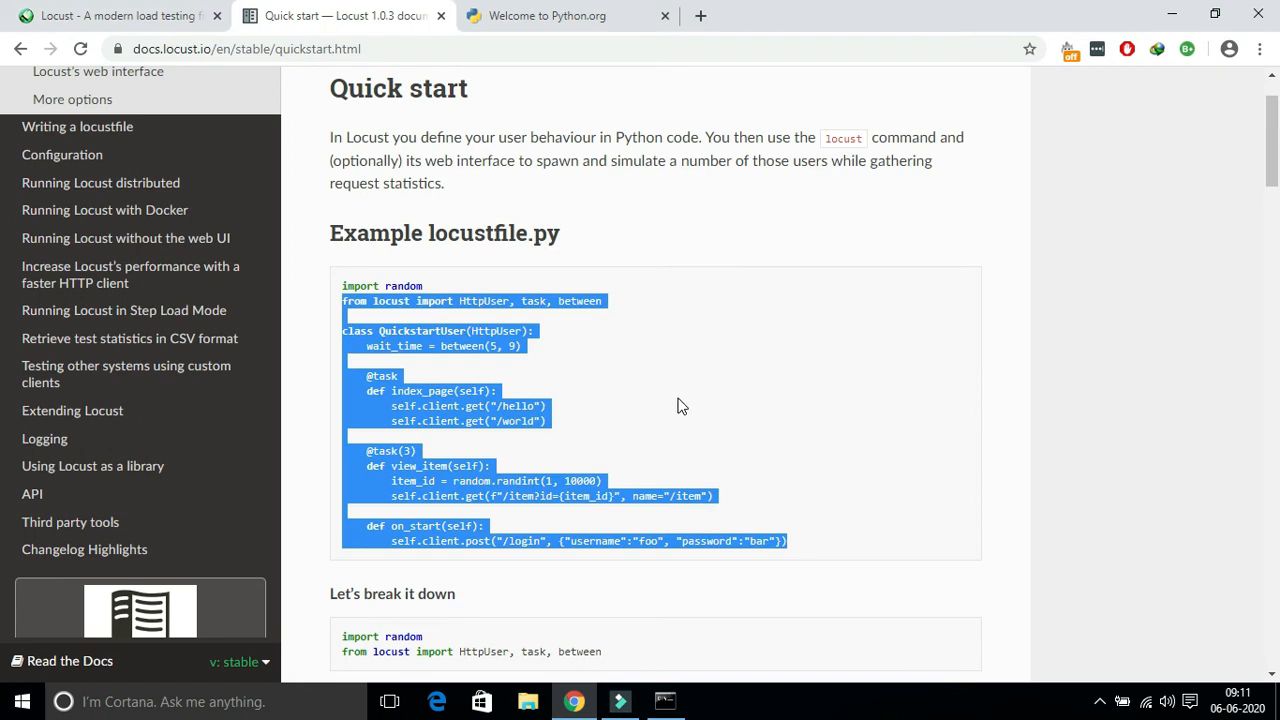
# Launch Locust with the locustfile and focus the Number of total users field at localhost:8089
pyautogui.write('locustf')
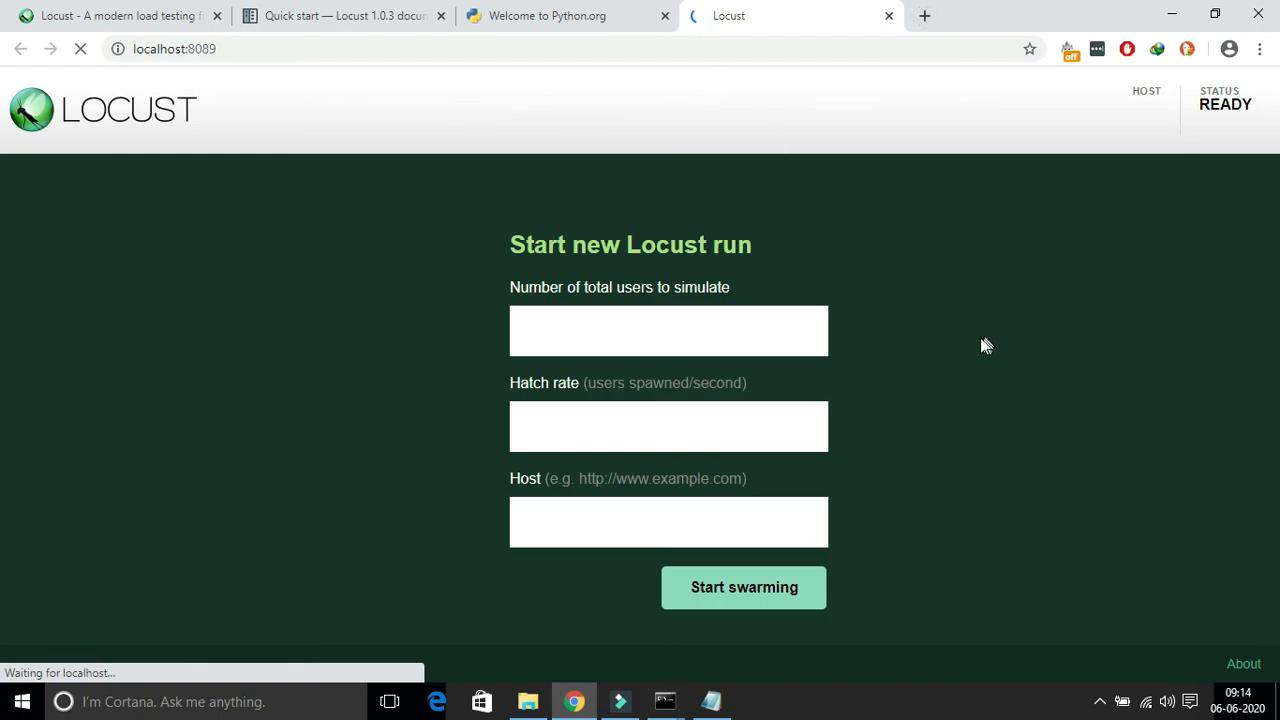
pyautogui.click(668, 330)
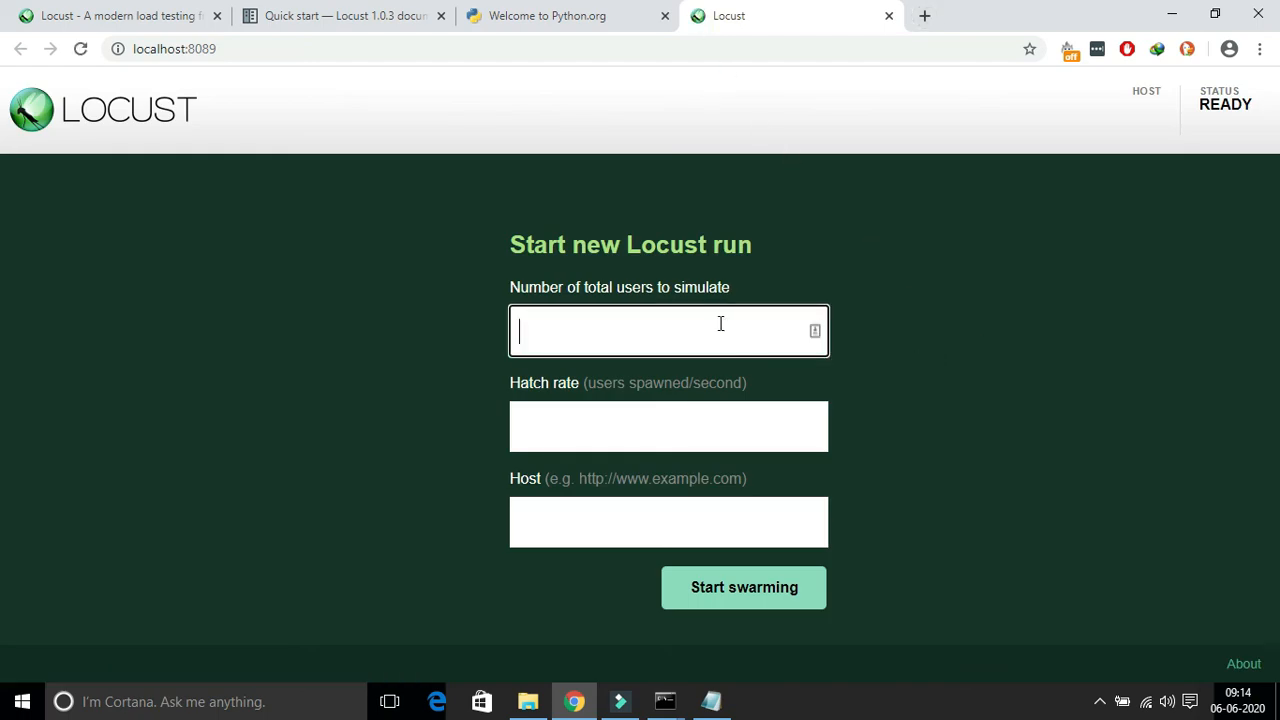